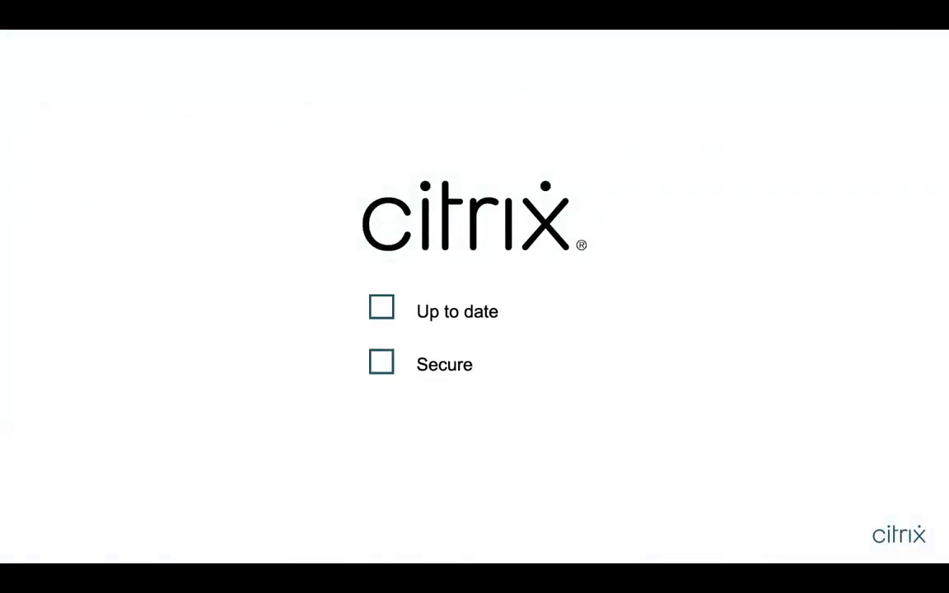
Open Security Advisory to see 5 current CVEs affecting 7 ADC instances
left_click(382, 306)
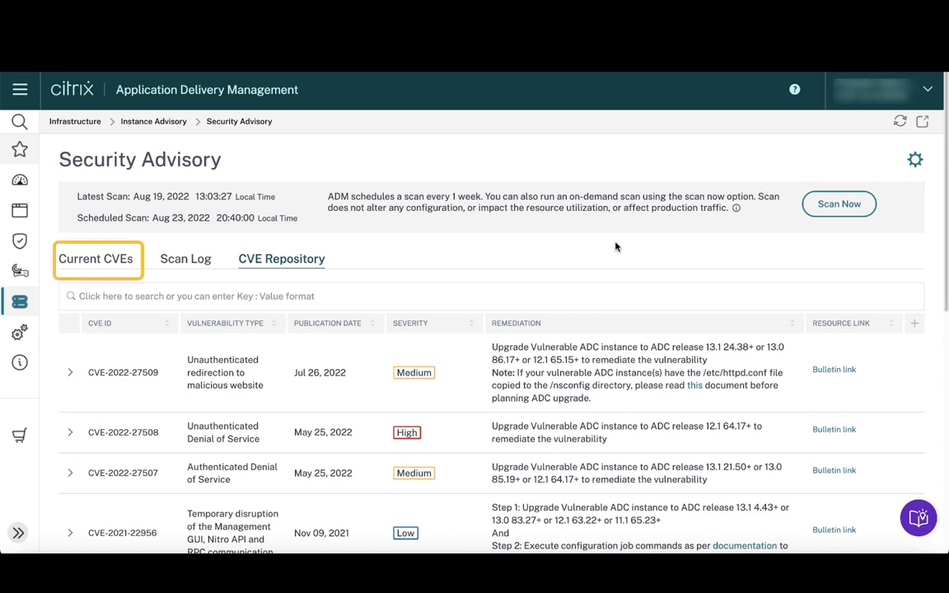
Tick CVE-2022-27509, CVE-2022-27507 and CVE-2021-22955 and list their affected instances
scroll("down", 3)
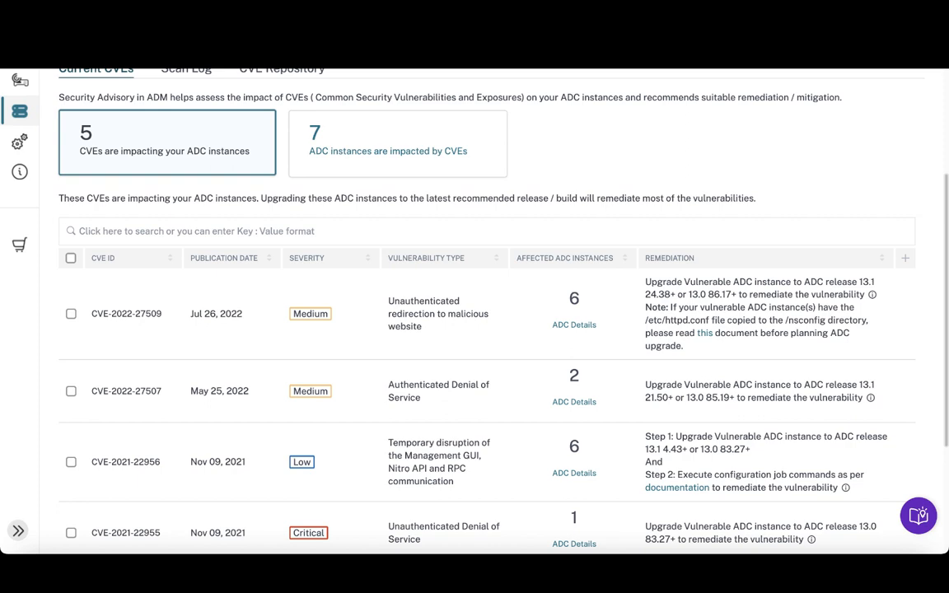
mouse_move(620, 173)
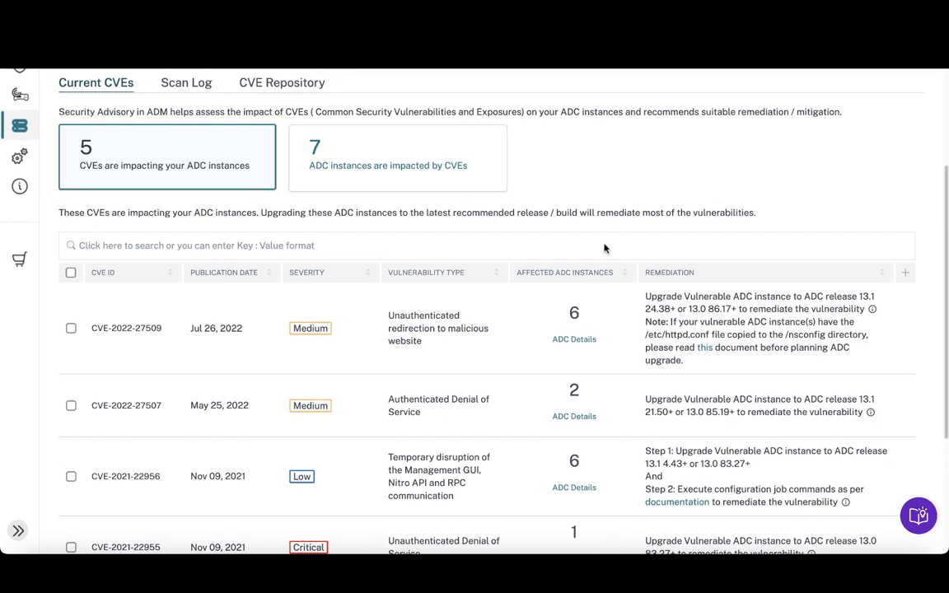
left_click(574, 340)
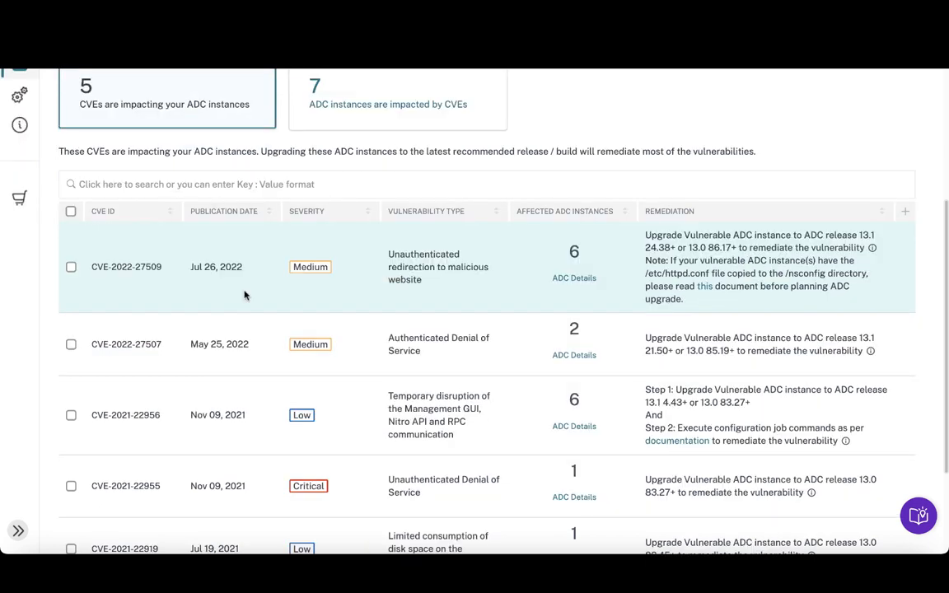
left_click(70, 267)
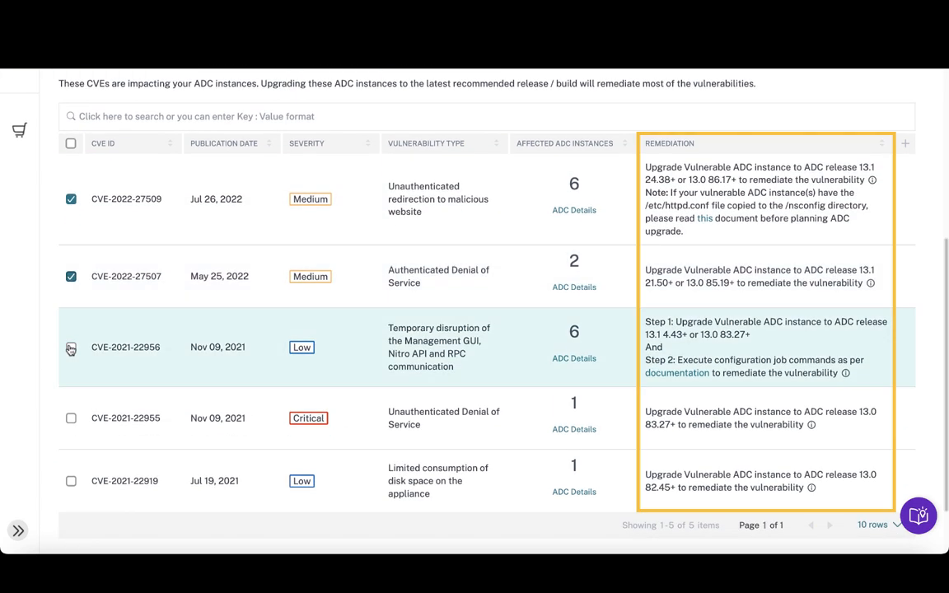
left_click(71, 417)
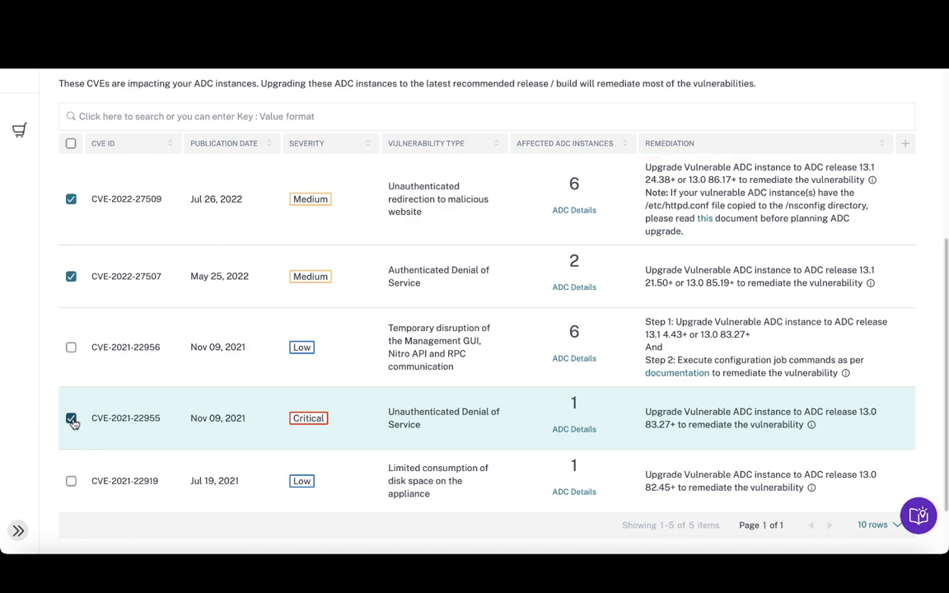
left_click(71, 418)
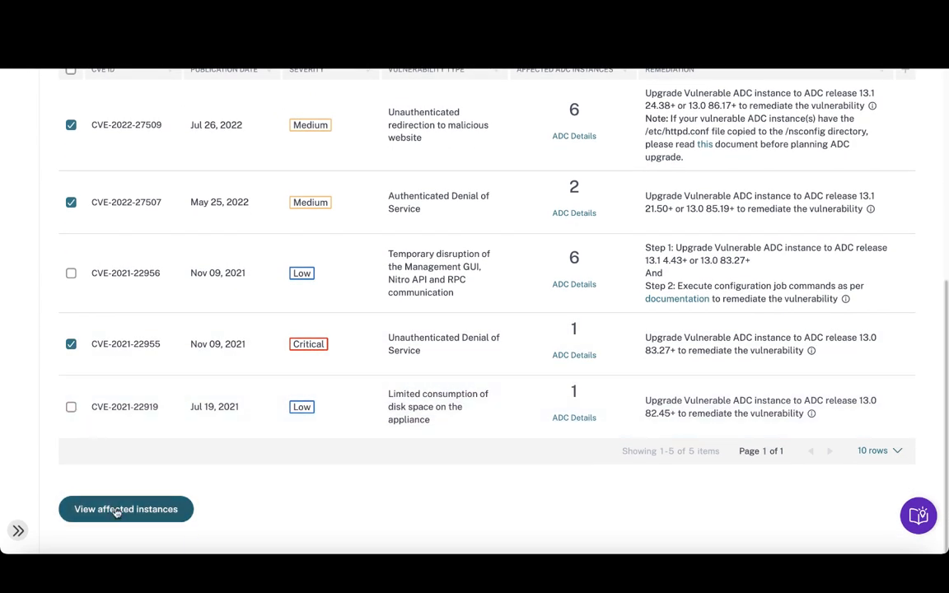
left_click(126, 509)
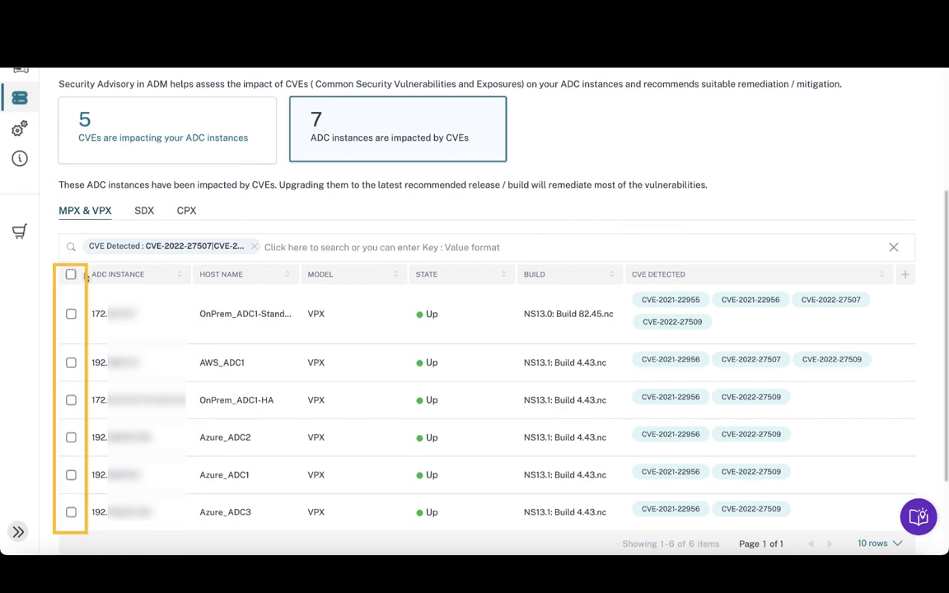
Select all six affected MPX/VPX ADC instances, then view Upgrade Jobs showing job123 completed
left_click(71, 274)
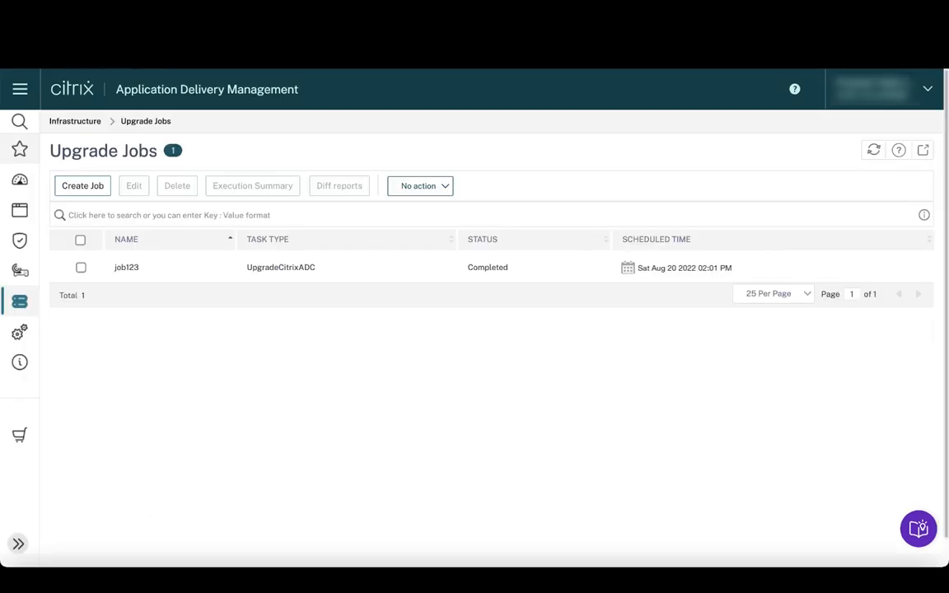
Return to the Security Advisory overview showing latest and scheduled scan times
left_click(487, 267)
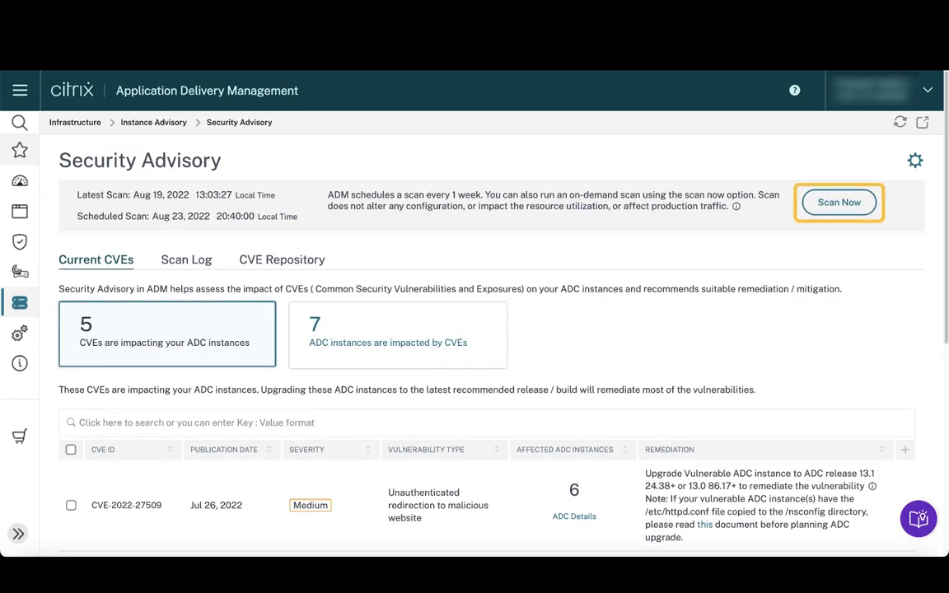
mouse_move(839, 201)
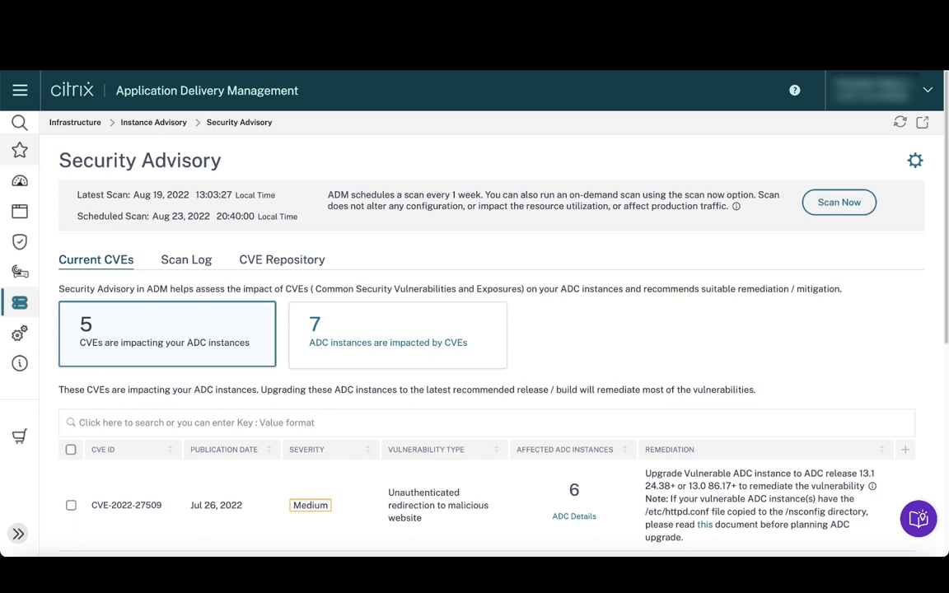